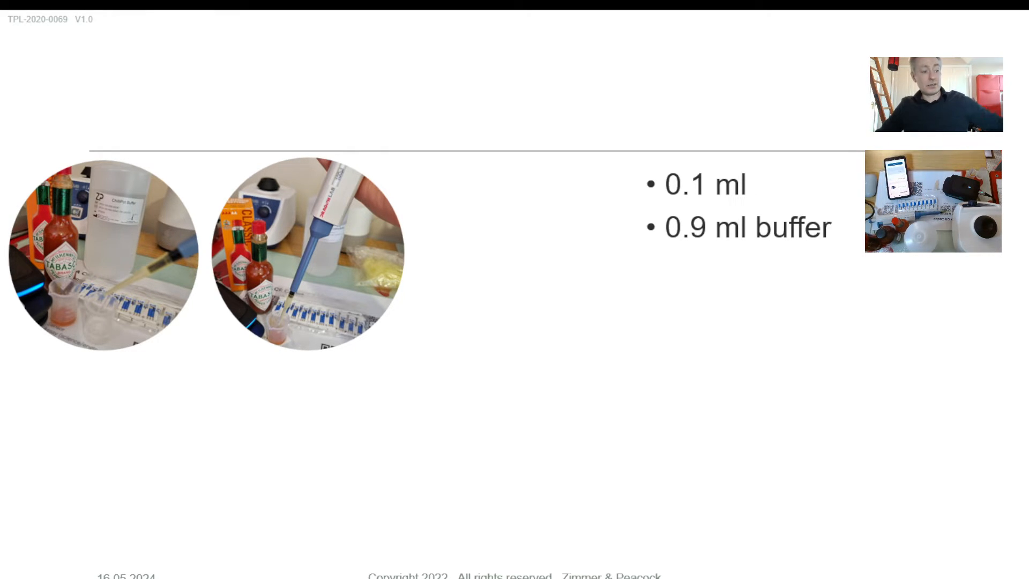
pyautogui.moveTo(802, 341)
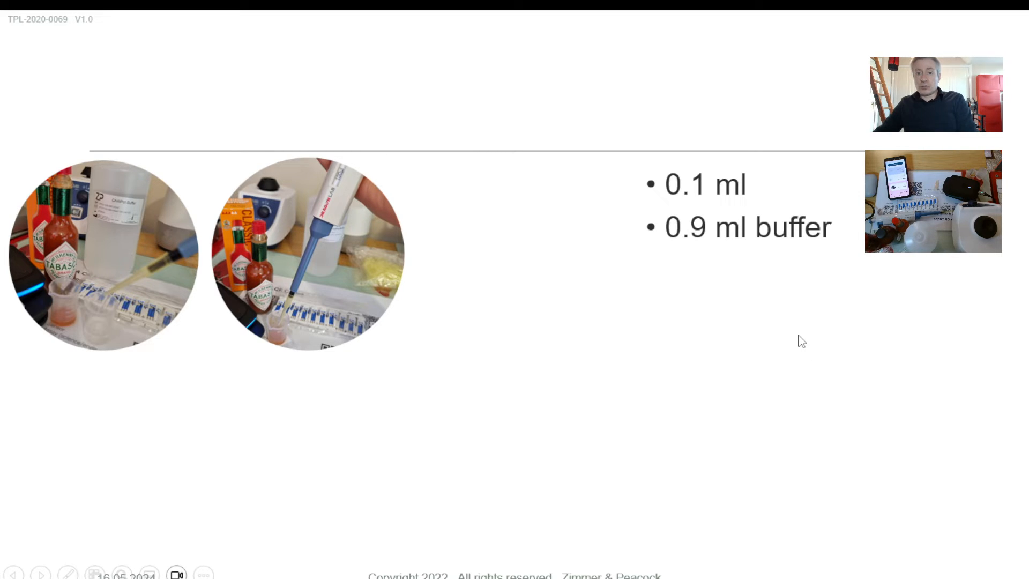
pyautogui.moveTo(676, 284)
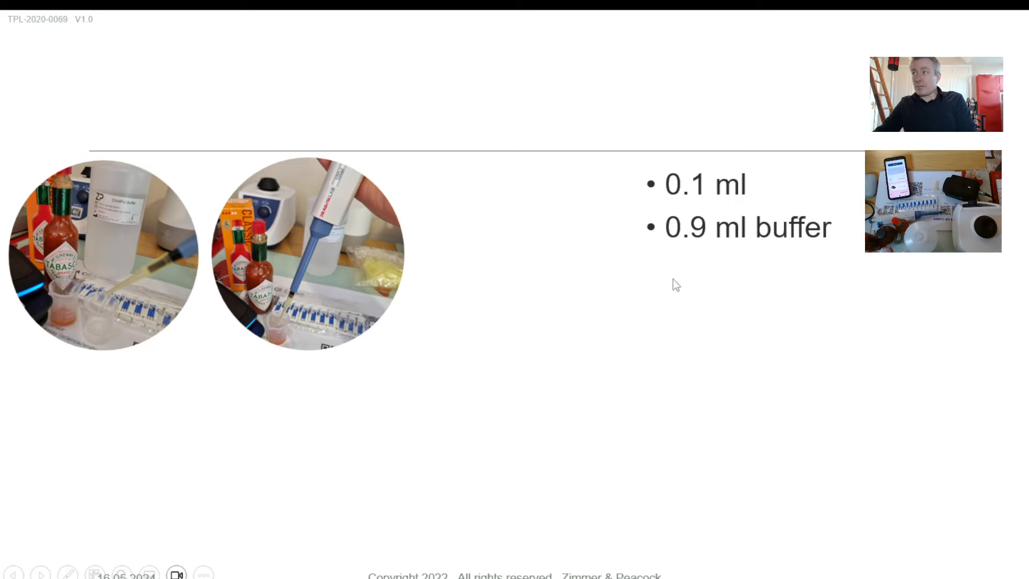
pyautogui.moveTo(779, 310)
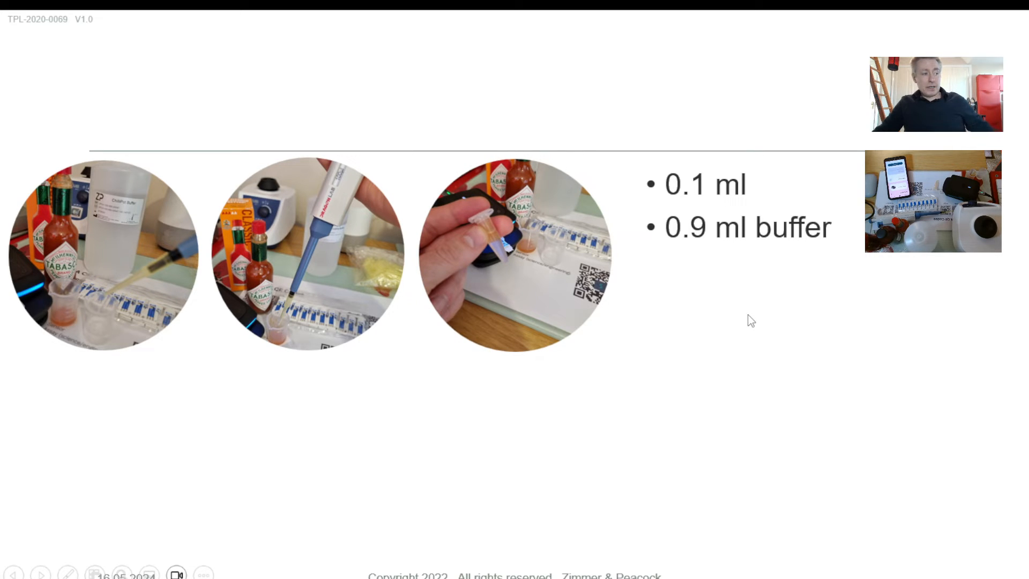
pyautogui.moveTo(748, 313)
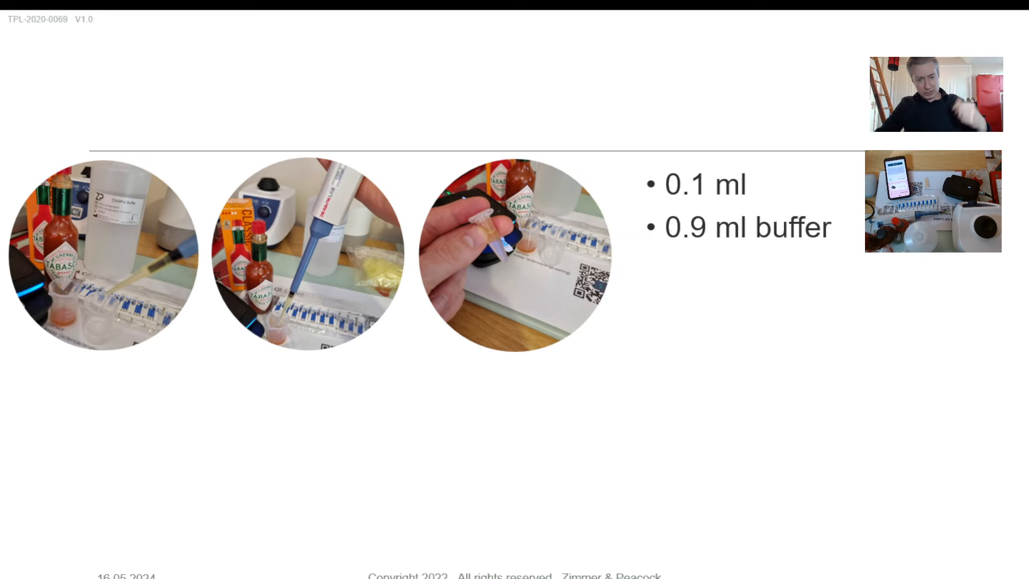
pyautogui.moveTo(800, 331)
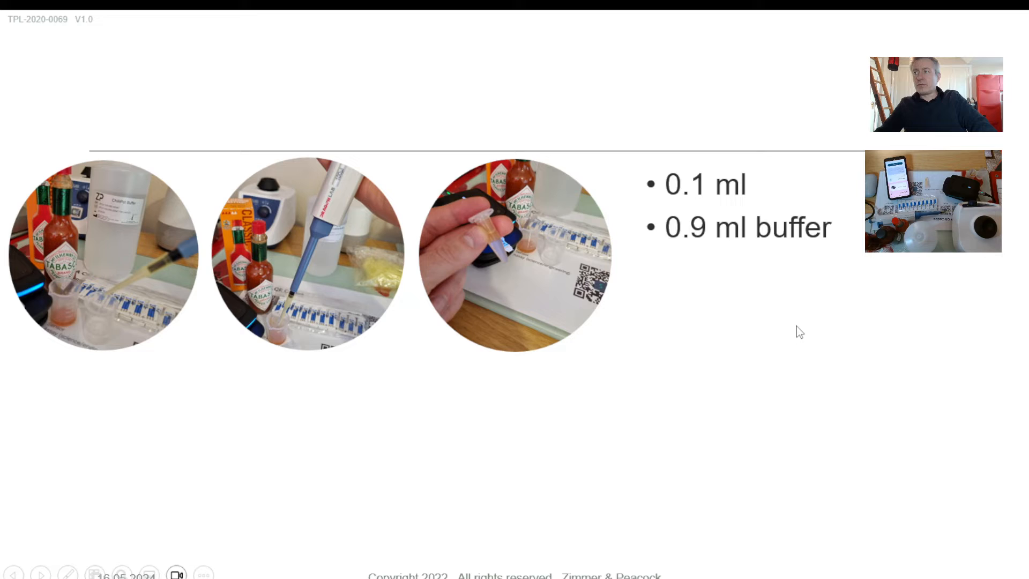